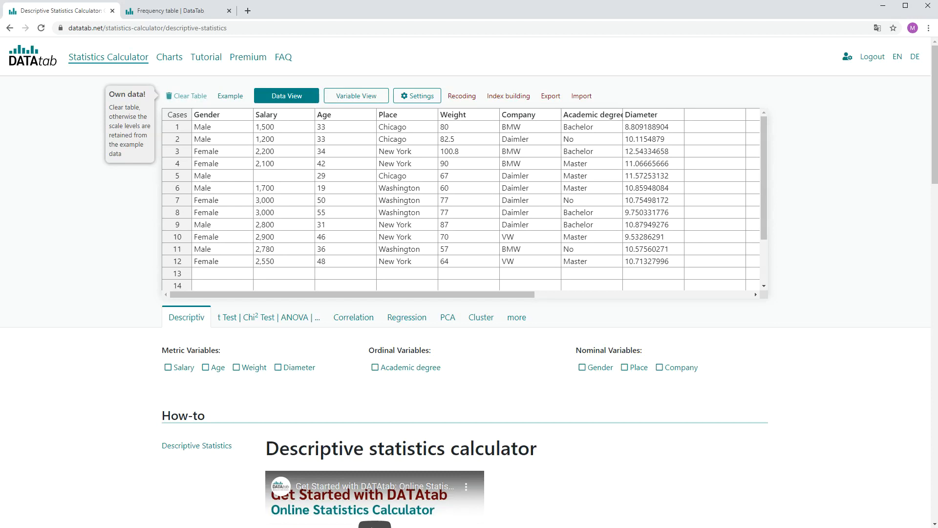
Step: Switch to the 'Frequency table | DataTab' browser tab showing the tutorial
left_click(174, 10)
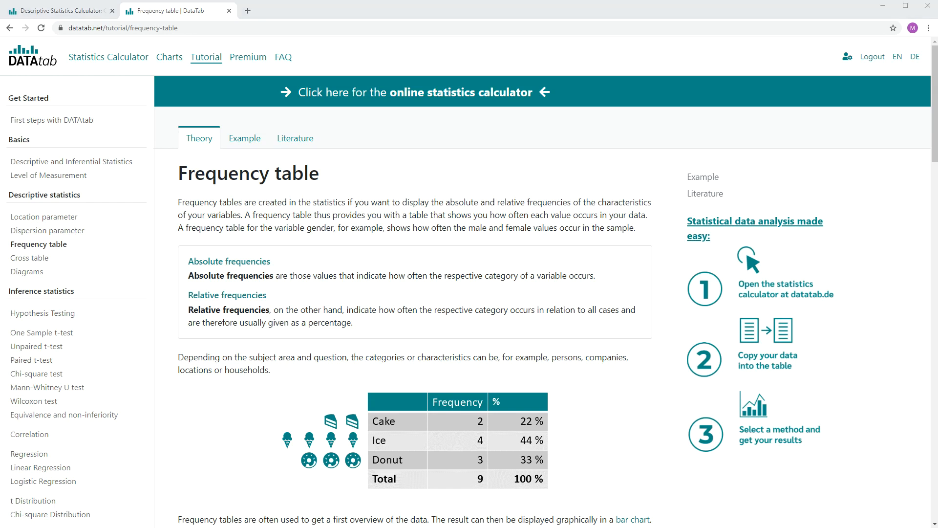
mouse_move(438, 402)
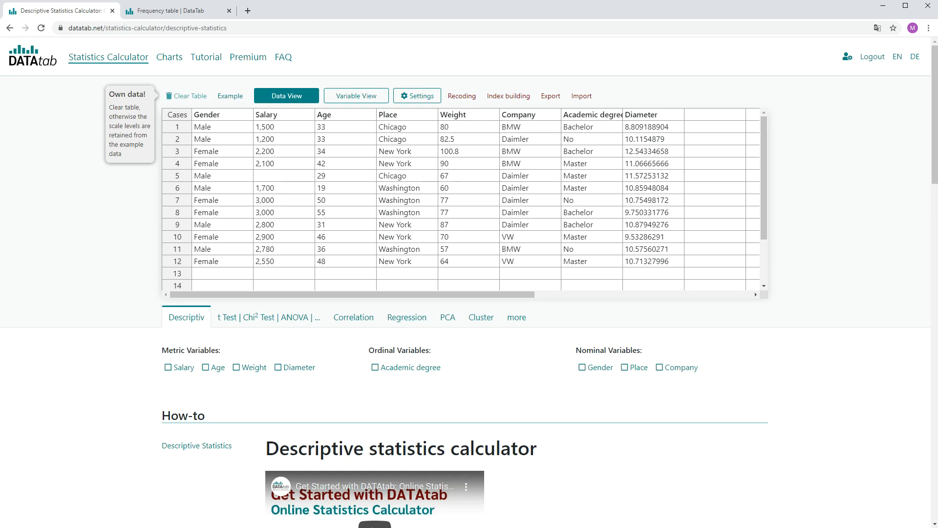
Step: Clear the example table and paste the 12 students with their car brands into the grid
left_click(189, 96)
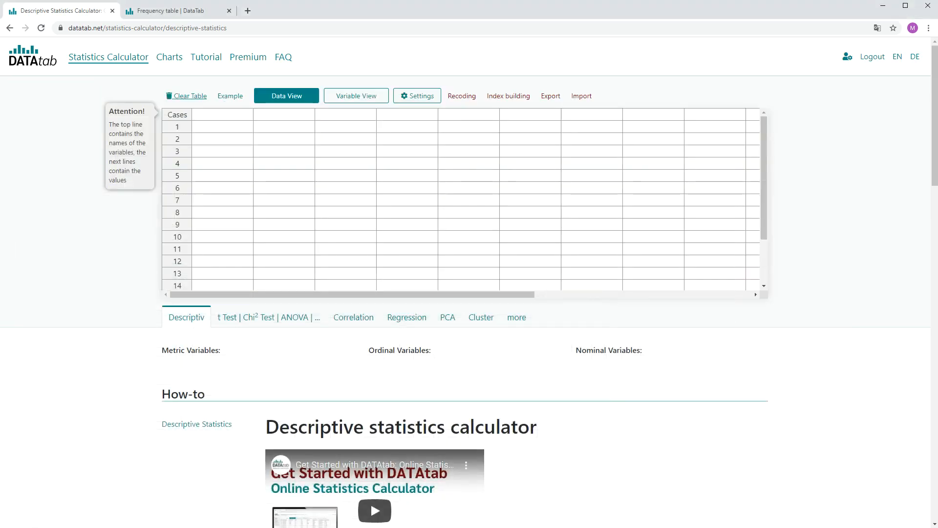
left_click(230, 96)
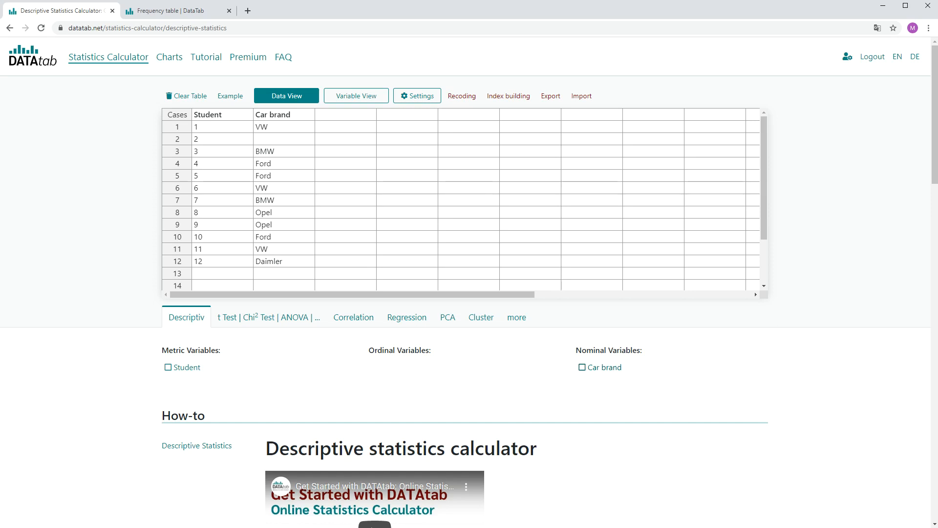
Step: Select Car brand as the nominal variable and calculate its frequency counts (VW 3, Ford 3, BMW 2, Opel 2, Daimler 1)
left_click(581, 366)
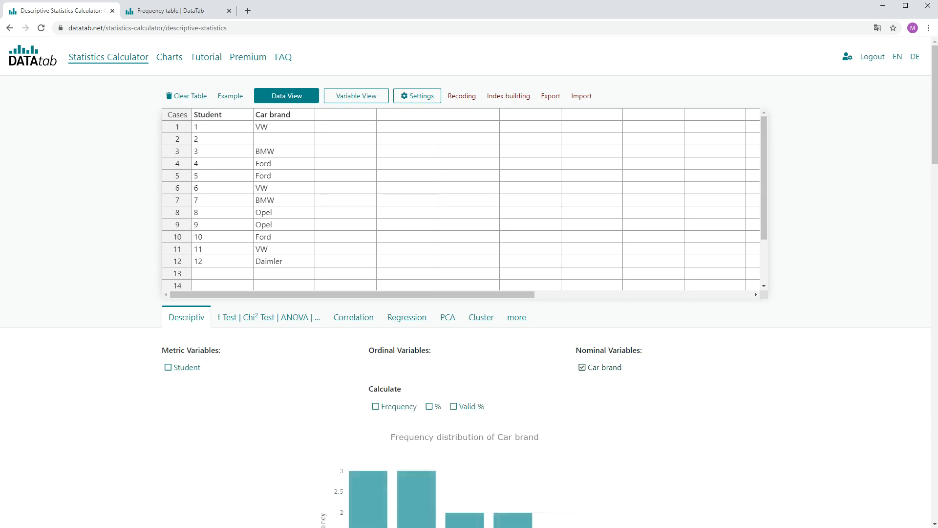
scroll("down", 3)
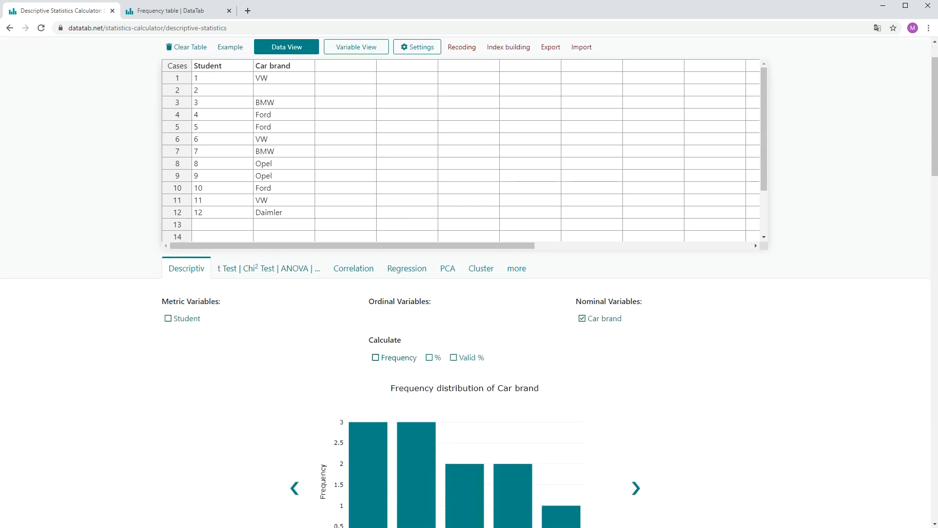
left_click(375, 358)
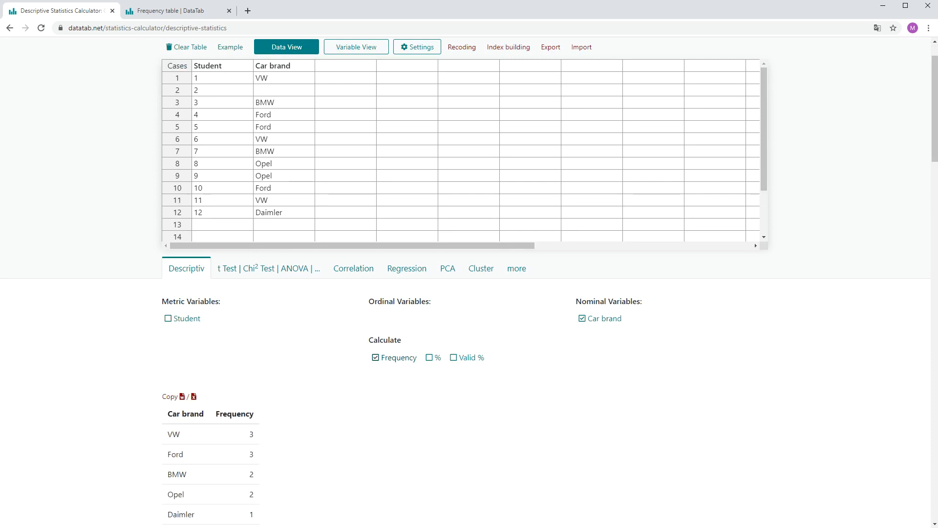
scroll("down", 3)
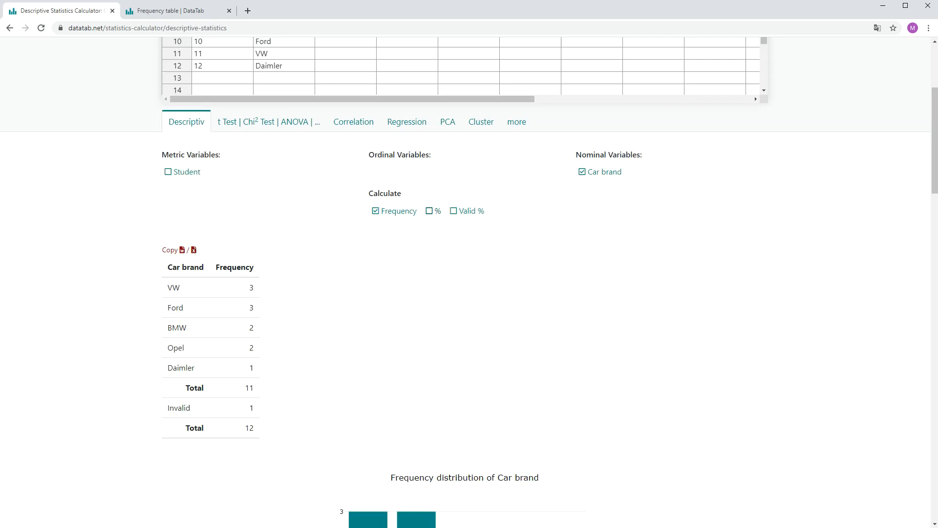
Step: Enable the % and Valid % columns, showing VW at 25% and 27.273% valid
left_click(427, 211)
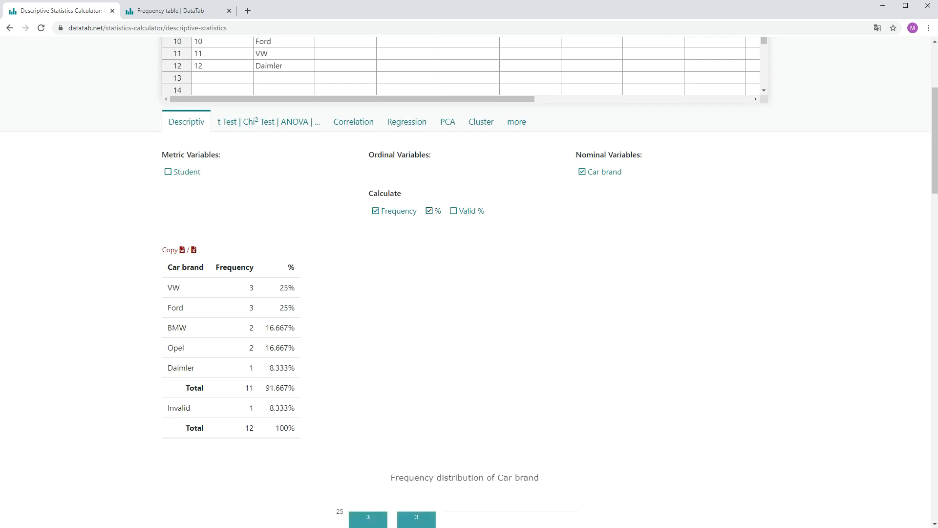
left_click(453, 211)
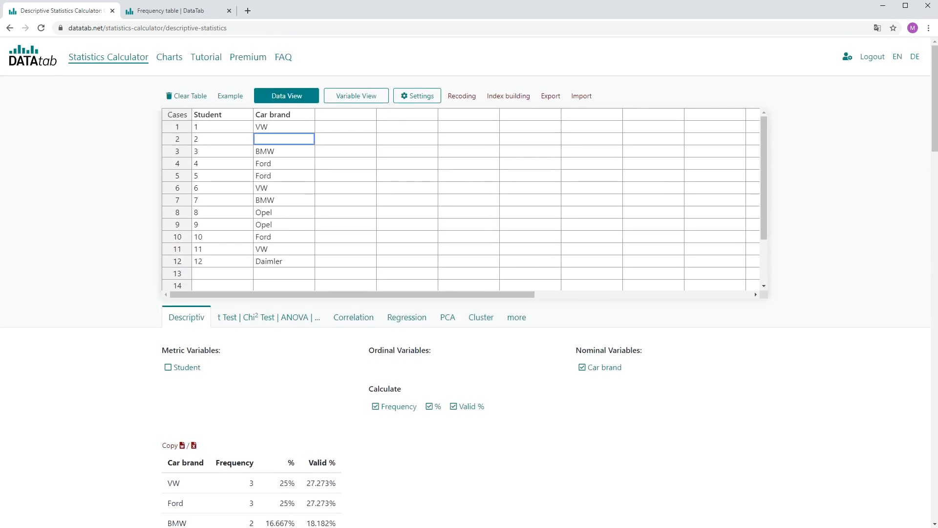
scroll("down", 3)
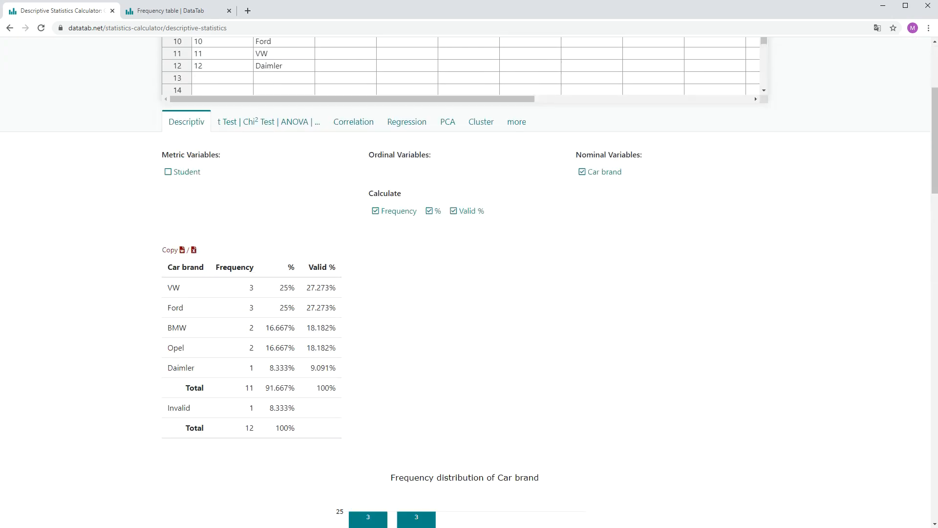